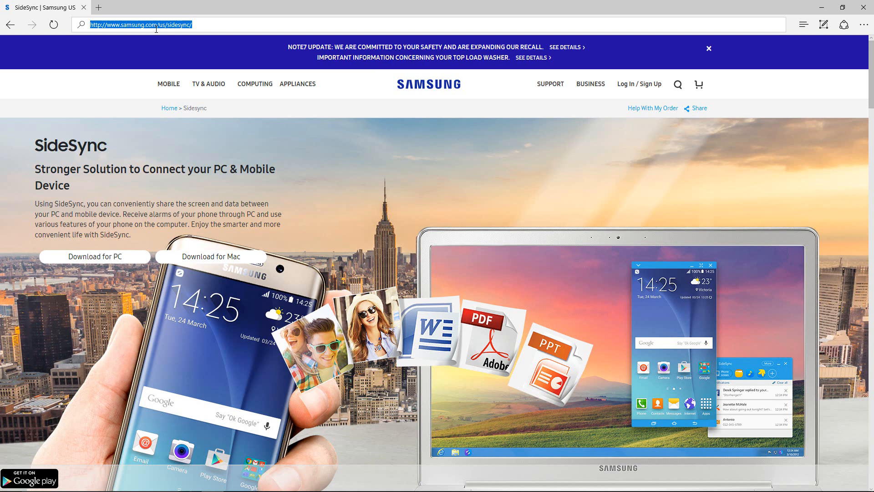
mouse_move(534, 343)
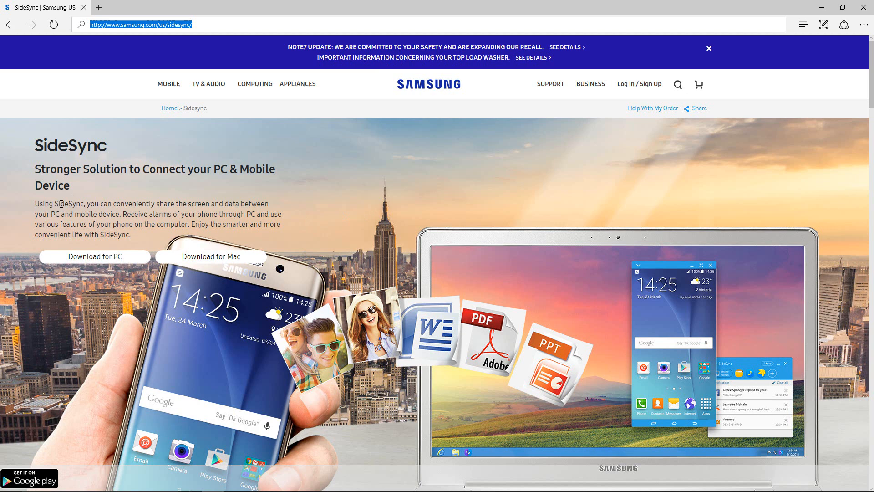
mouse_move(147, 313)
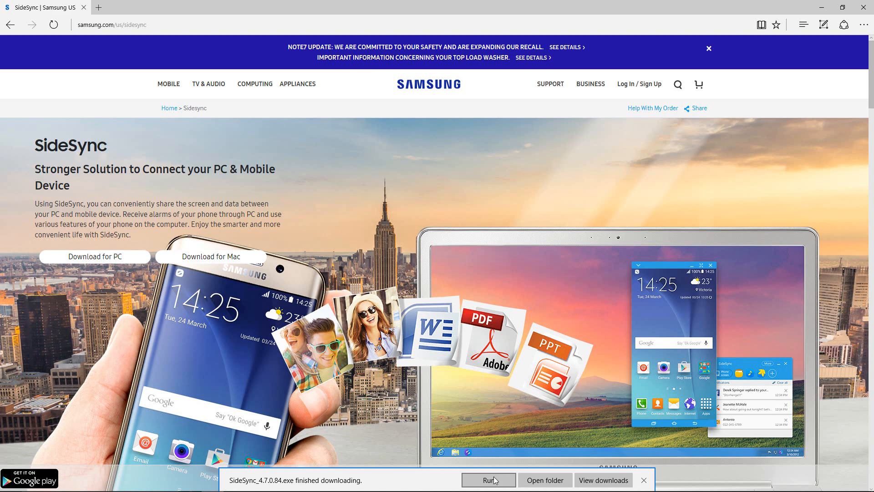
Run the downloaded installer, accept the license terms and begin installing to the default folder
click(488, 479)
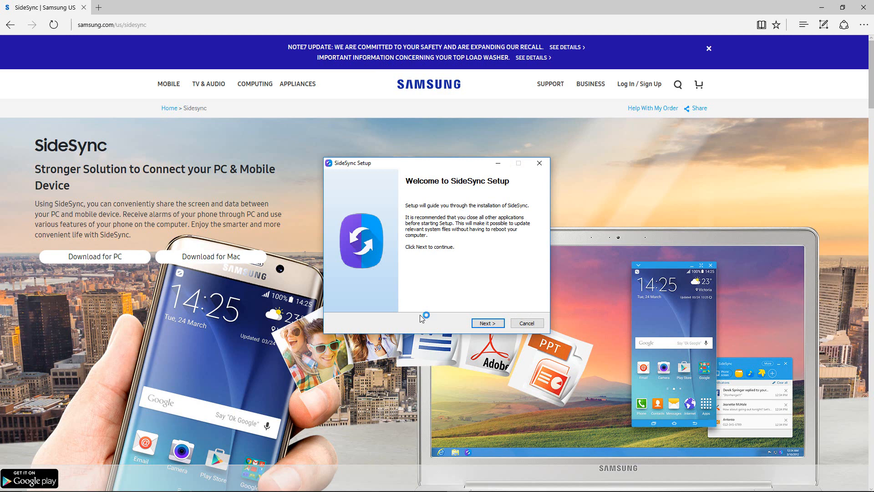
mouse_move(452, 321)
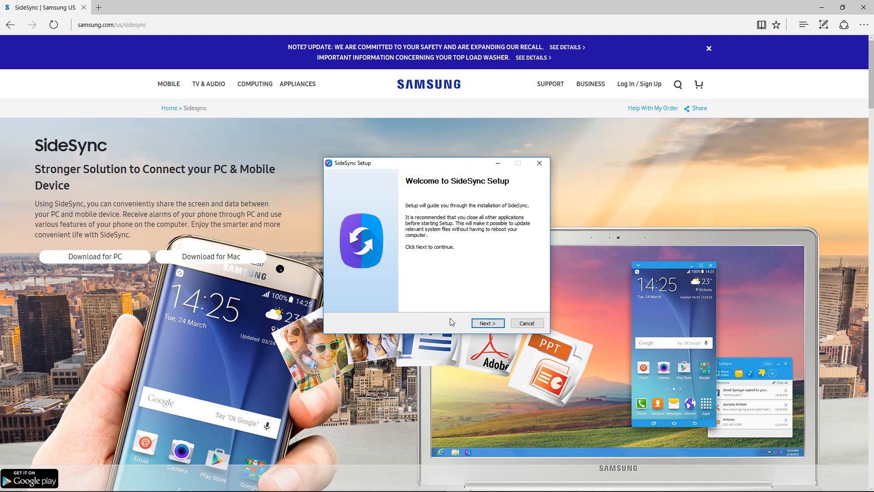
click(486, 323)
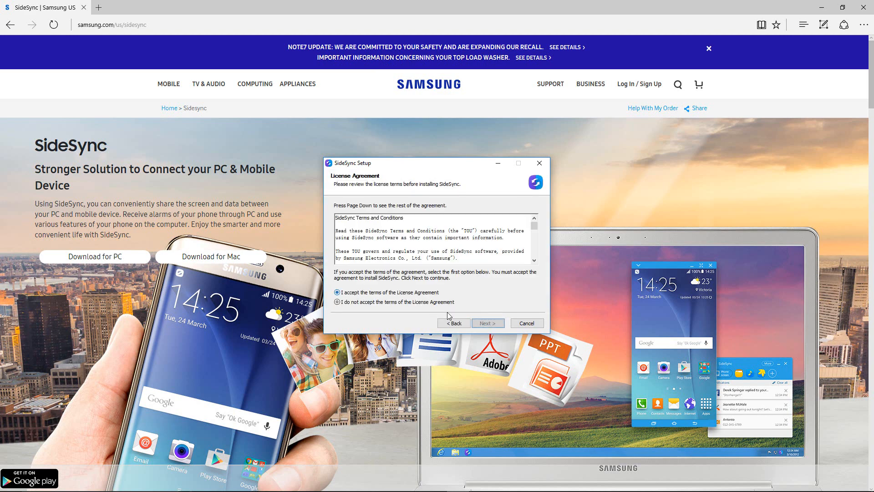
click(487, 323)
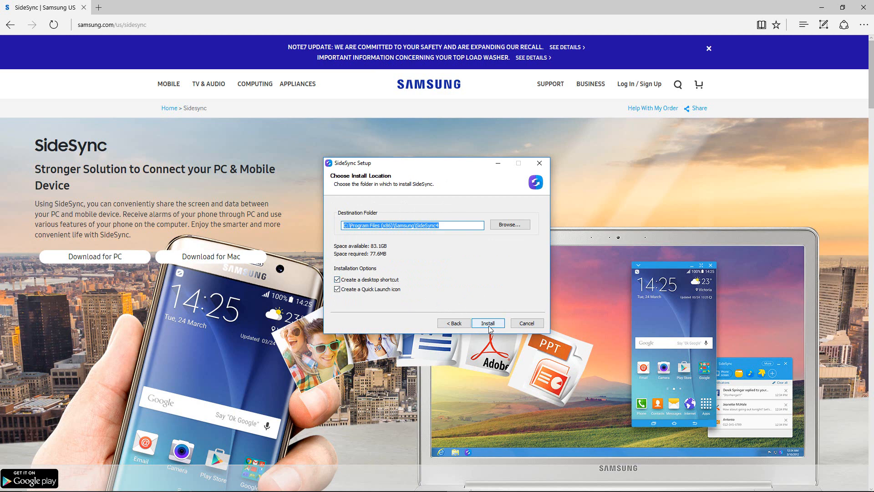
click(486, 323)
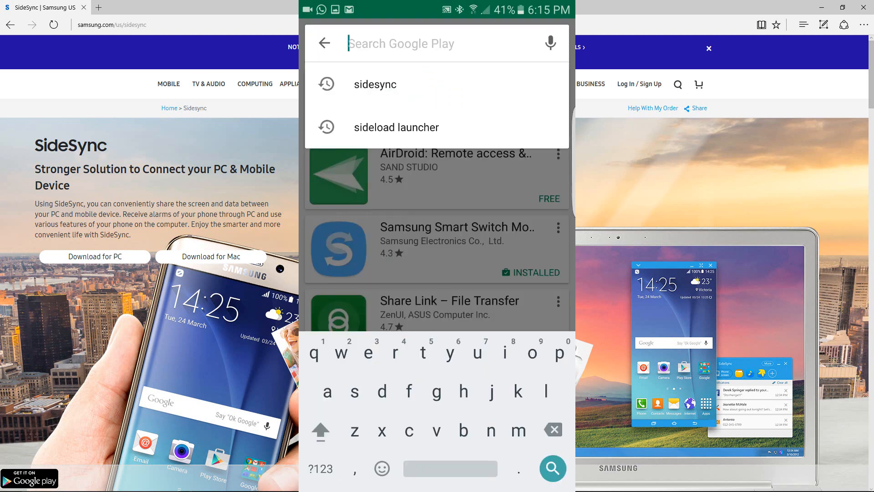
Search Play Store for 'side', install SideSync on the phone and launch it
text(side)
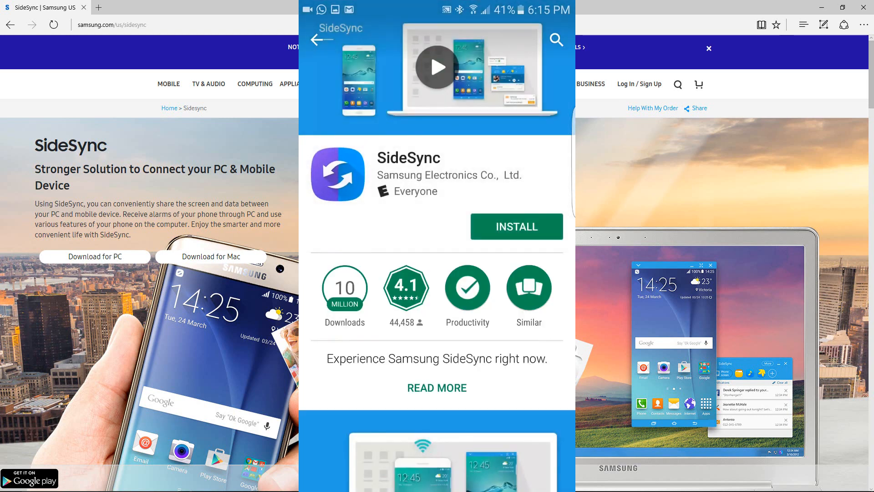
click(515, 226)
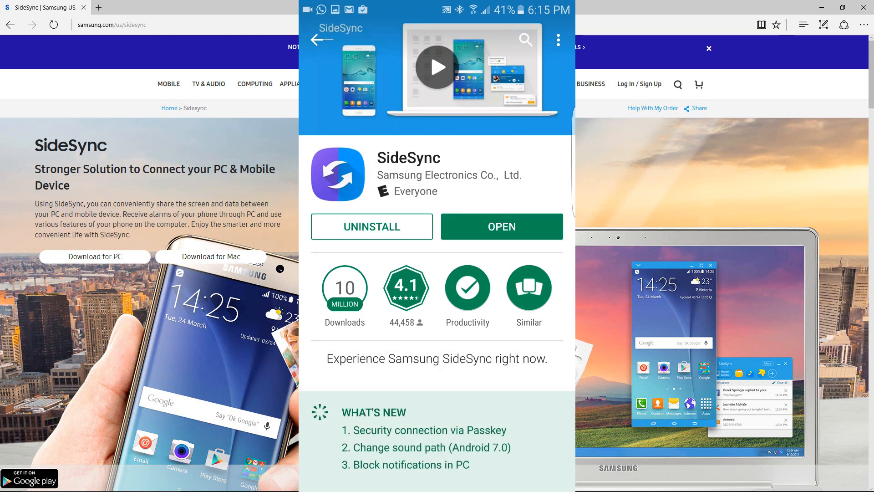
click(501, 226)
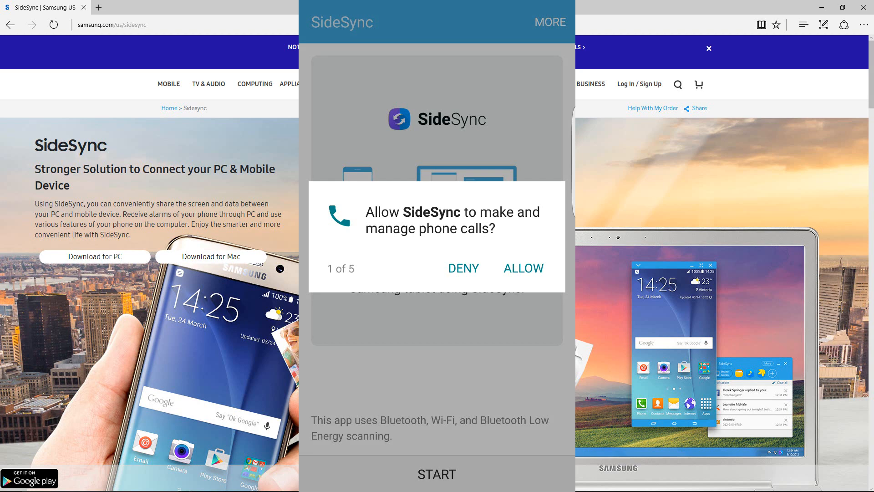
Allow SideSync to manage phone calls and start the app on the phone
click(523, 268)
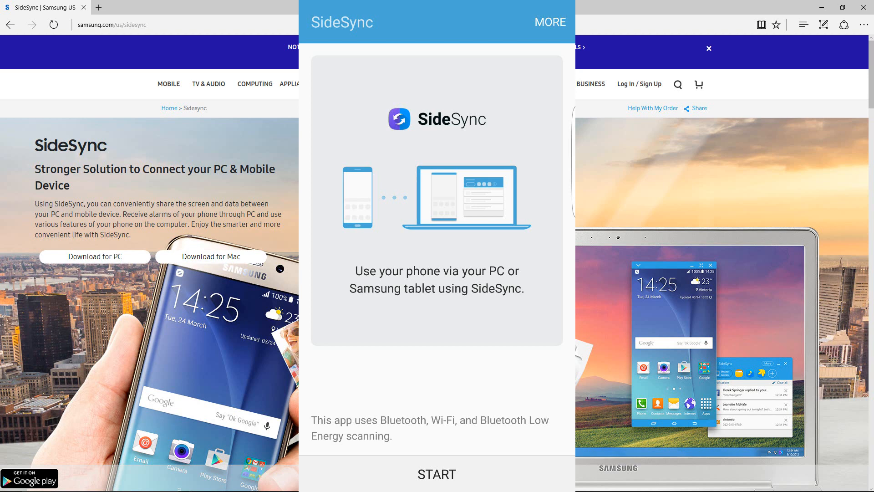
click(436, 475)
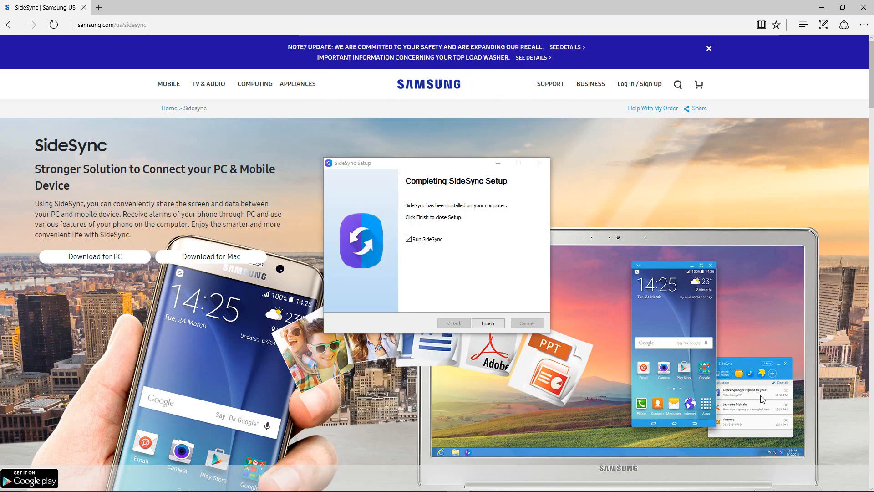
mouse_move(568, 323)
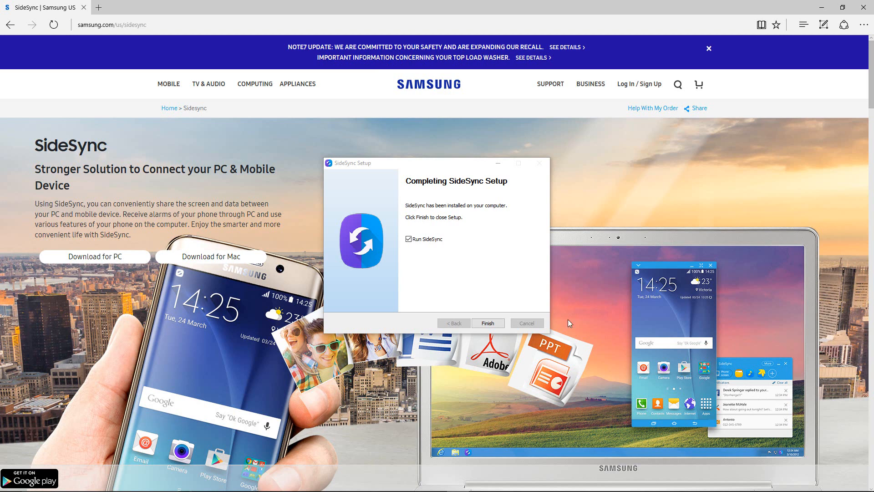
mouse_move(496, 322)
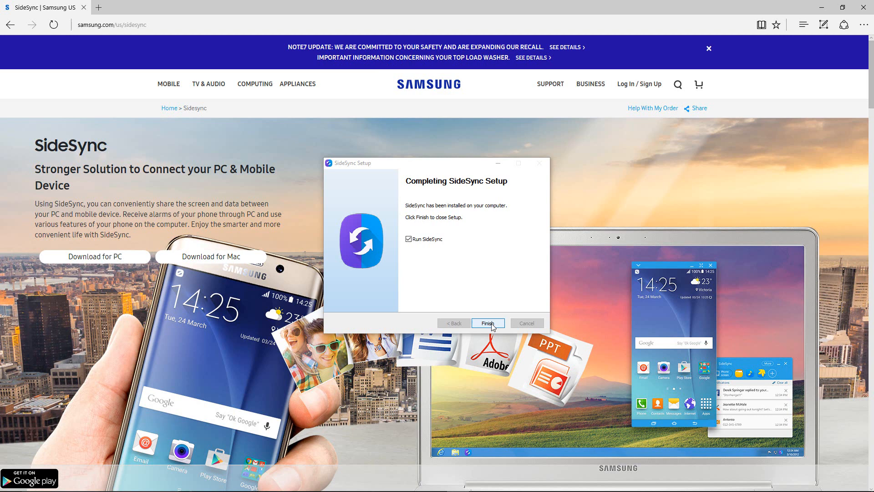
Finish setup with Run SideSync checked so the desktop app launches
click(487, 323)
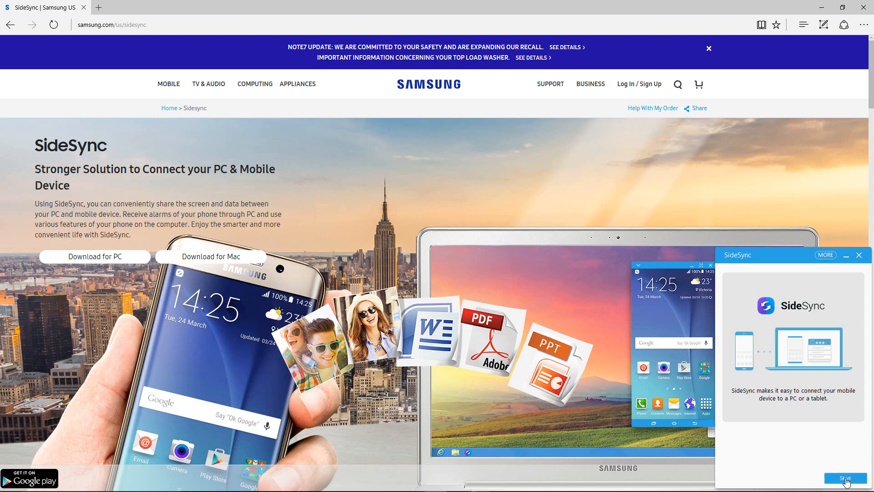
Start the connection and confirm the Galaxy S5 passkey to connect over USB
click(846, 478)
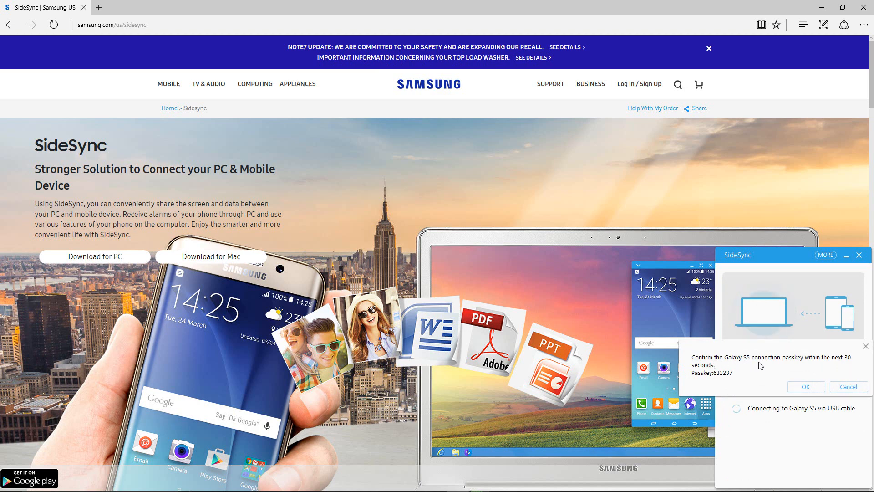
mouse_move(830, 367)
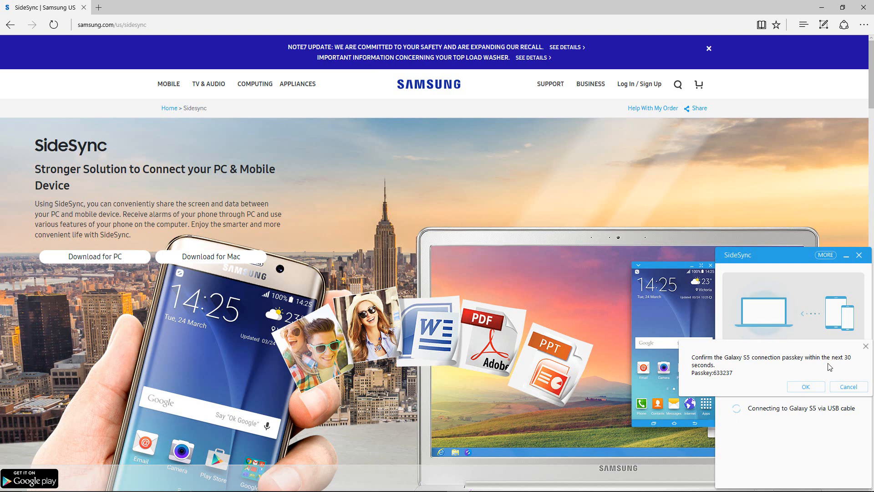
mouse_move(830, 398)
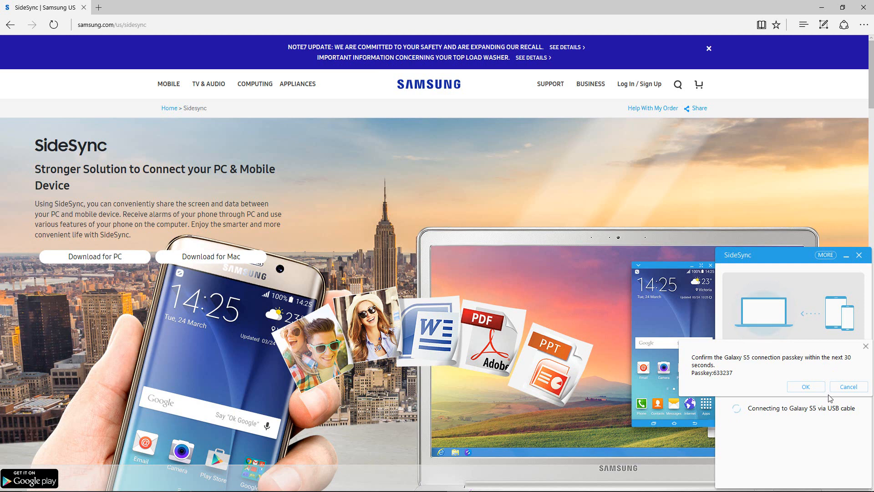
click(805, 387)
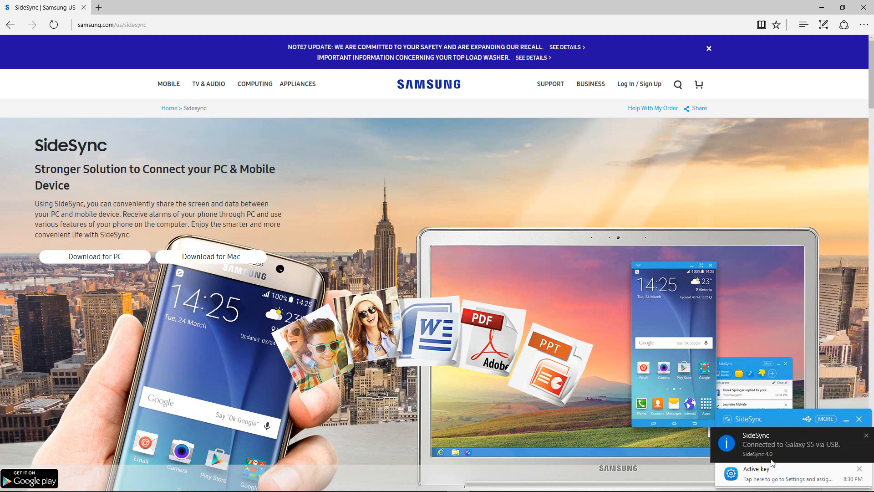
mouse_move(772, 449)
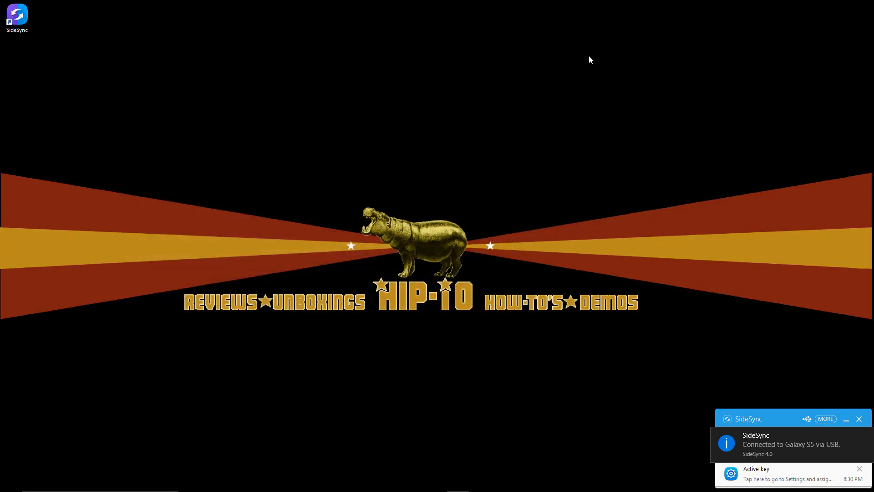
mouse_move(521, 190)
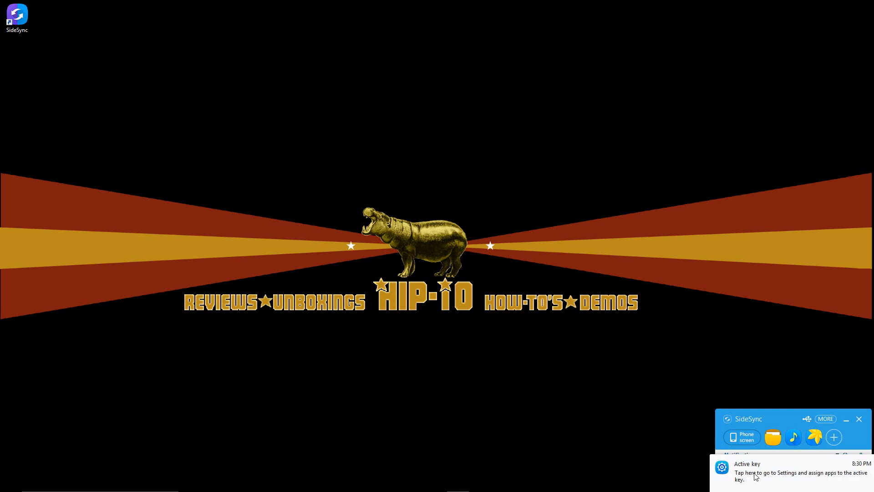
mouse_move(757, 476)
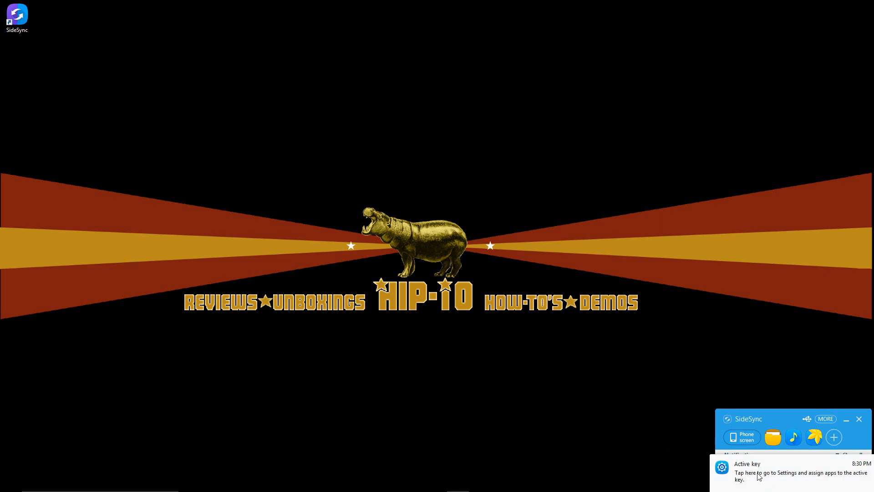
Bring up the Active key settings, dismiss the permissions notice and move the mirror window right
click(791, 471)
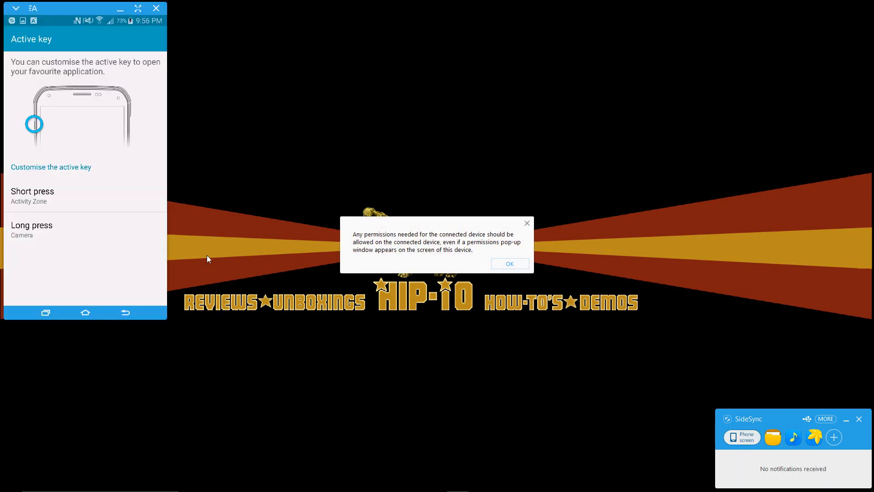
click(508, 263)
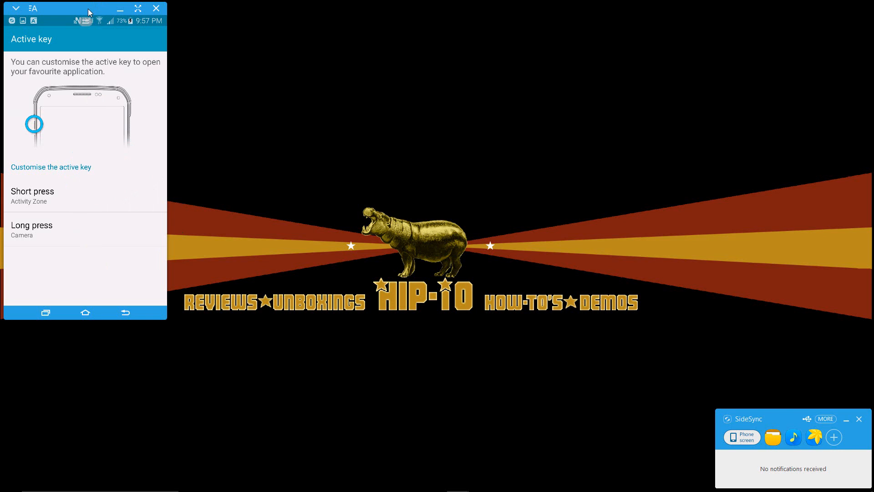
drag(83, 8, 753, 30)
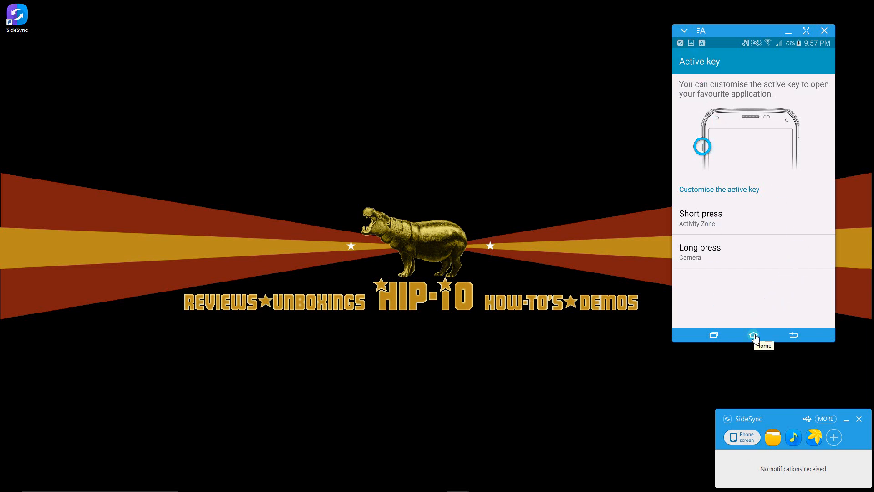
click(753, 335)
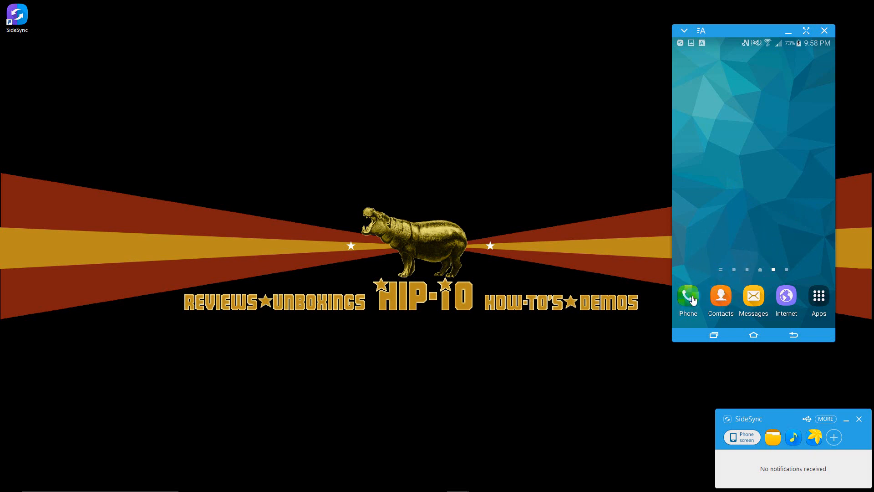
click(689, 299)
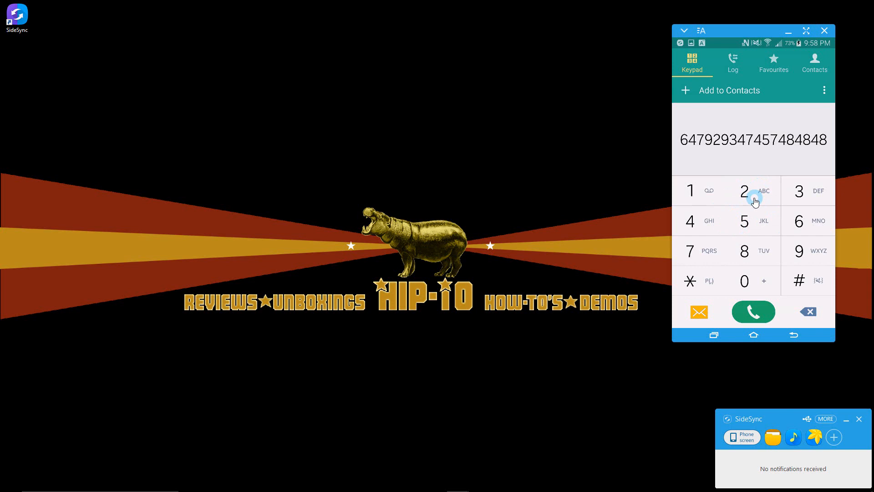
mouse_move(753, 336)
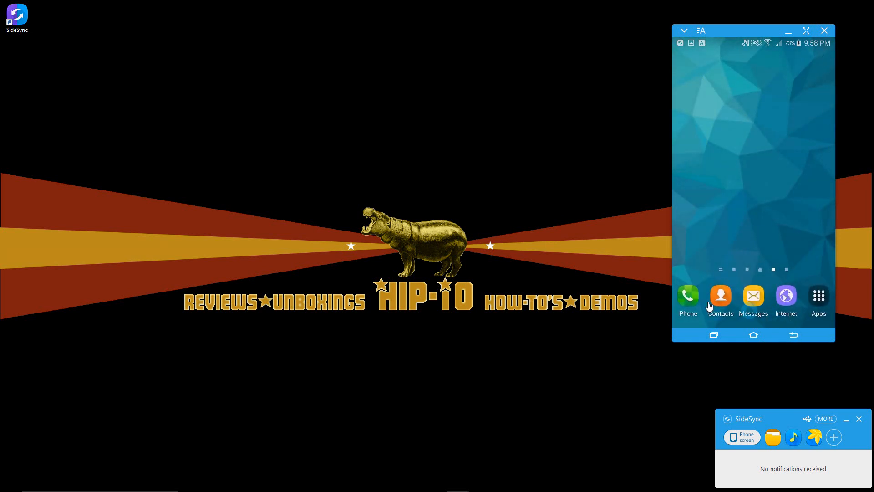
mouse_move(388, 188)
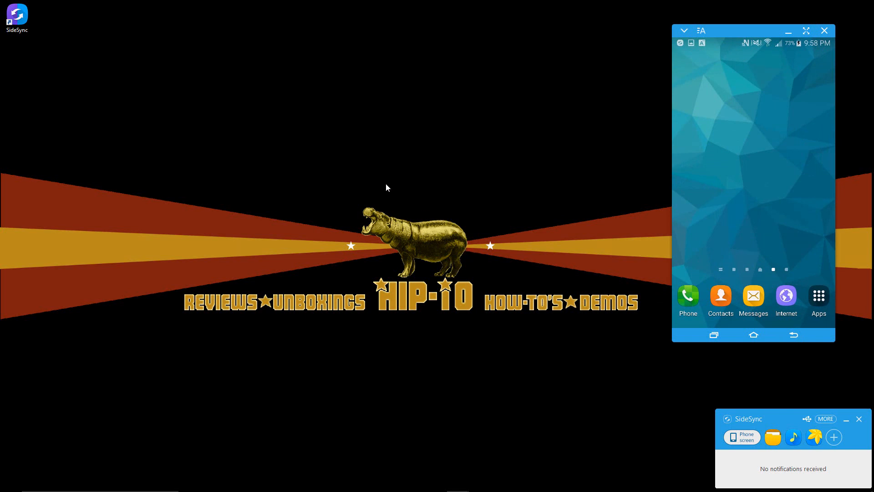
right_click(387, 188)
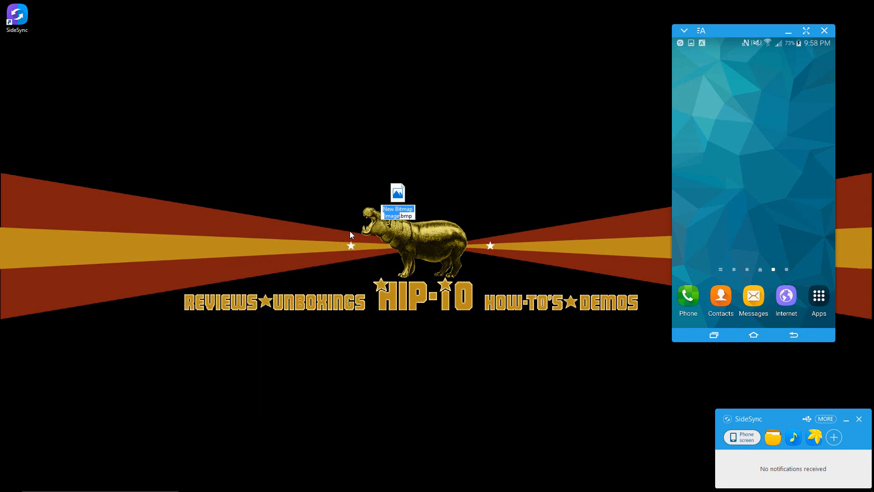
Create a new Microsoft Word Document on the desktop from the New menu
right_click(350, 235)
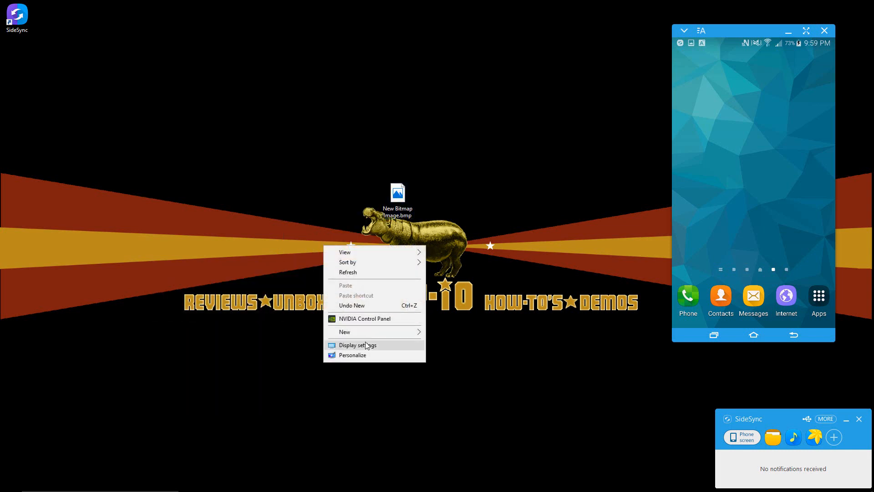
click(345, 332)
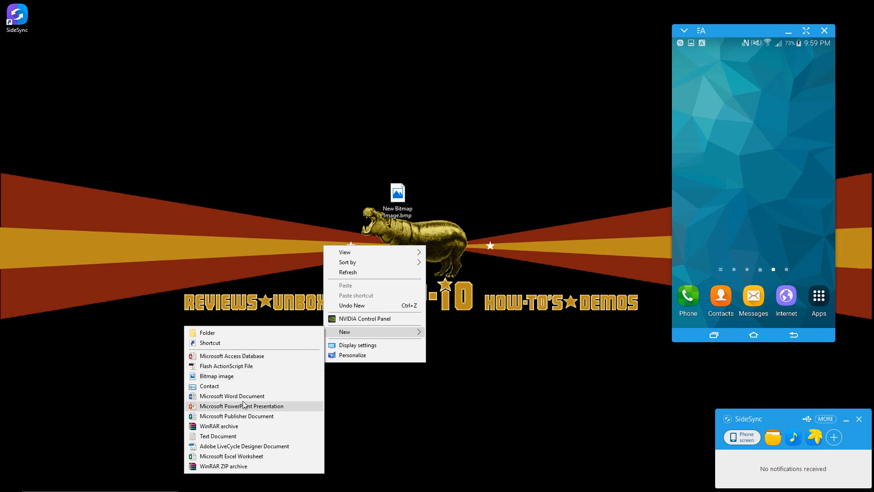
click(232, 396)
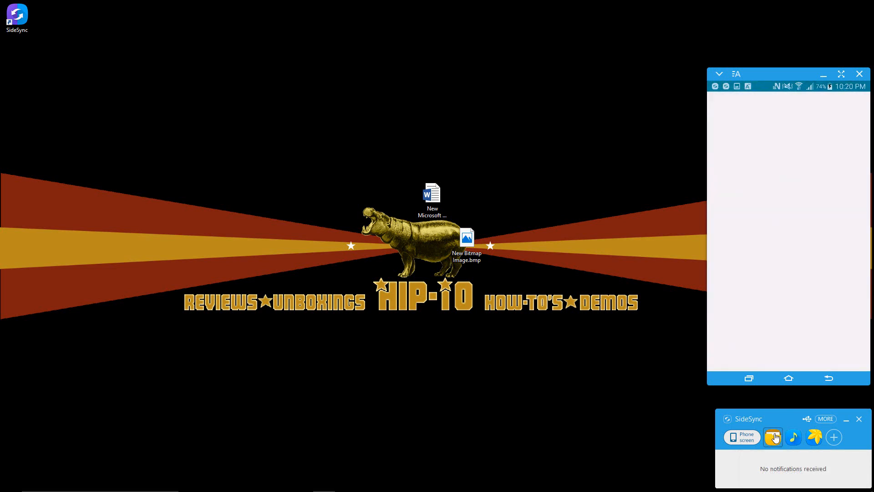
Browse My Files > Device storage > SideSync to see the .docx, then go back
click(773, 437)
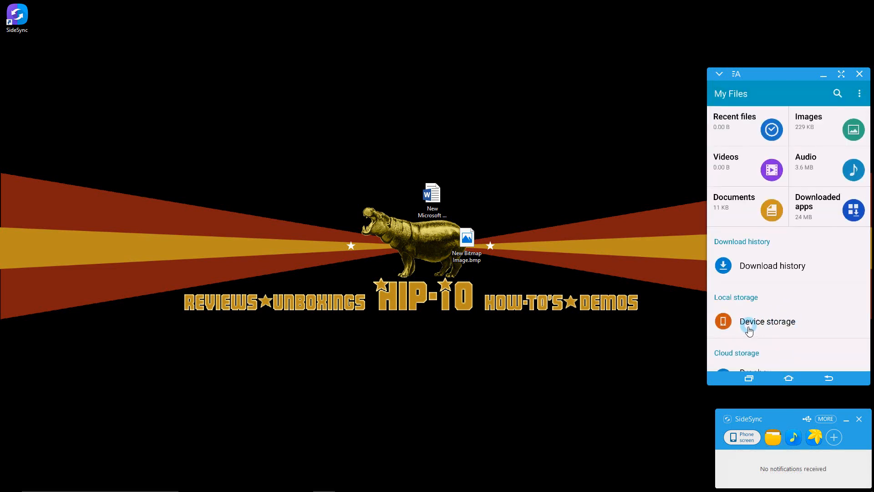
click(767, 322)
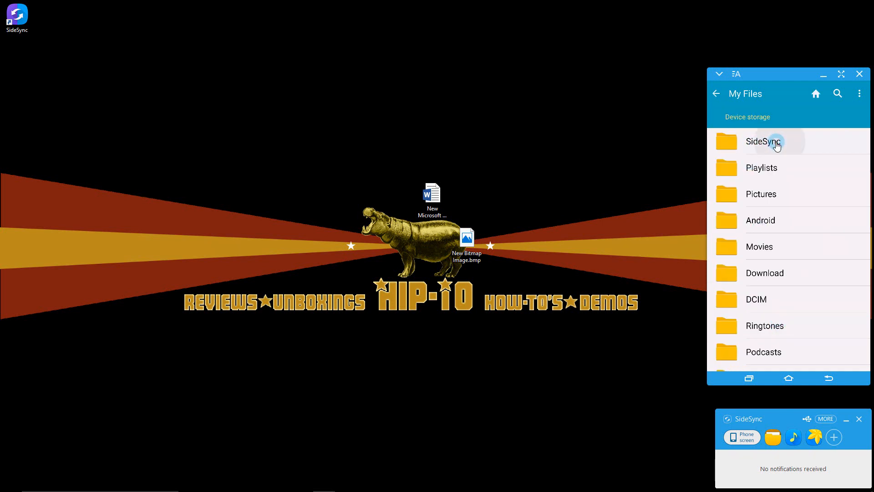
click(762, 142)
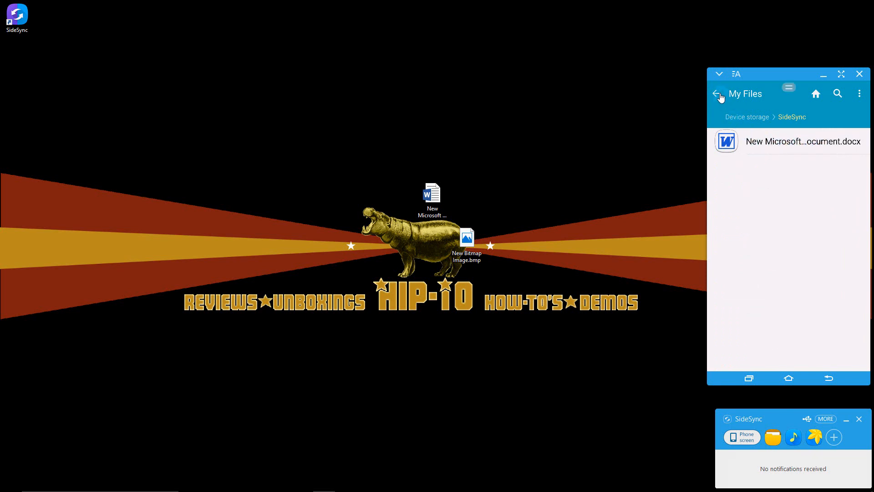
click(719, 93)
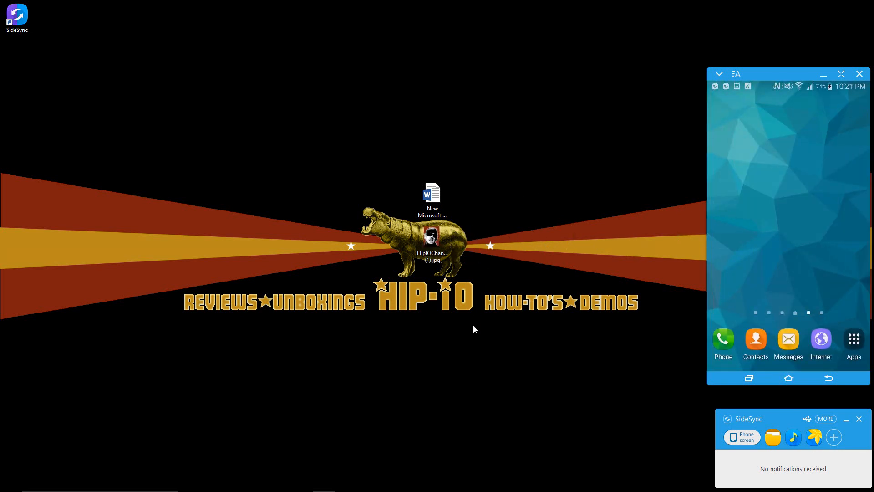
mouse_move(415, 228)
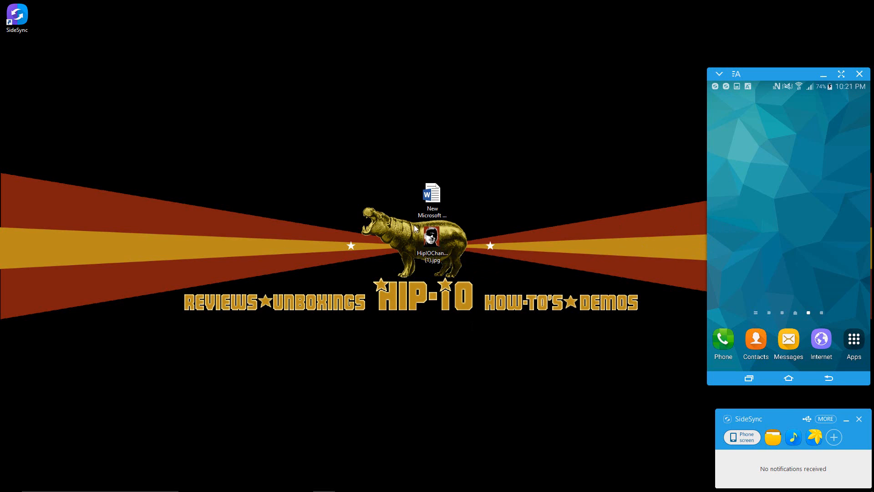
mouse_move(508, 255)
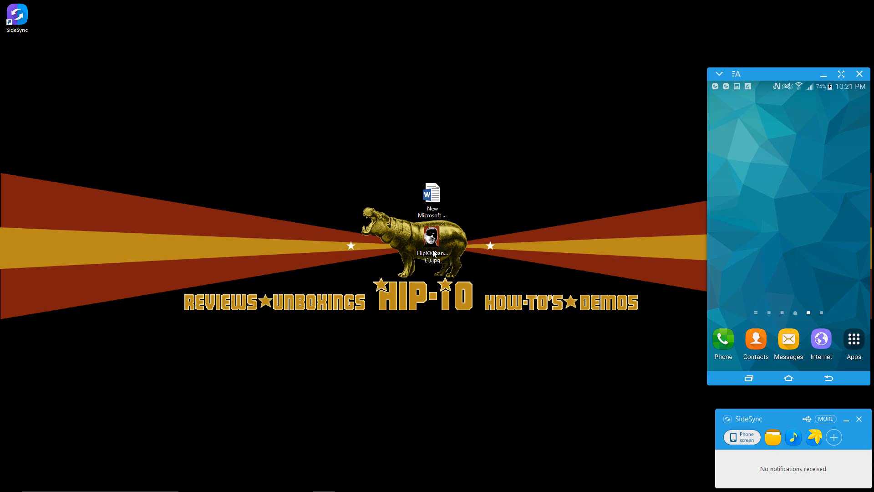
Drag the desktop .jpg into the mirror window and open the phone's Gallery
click(431, 241)
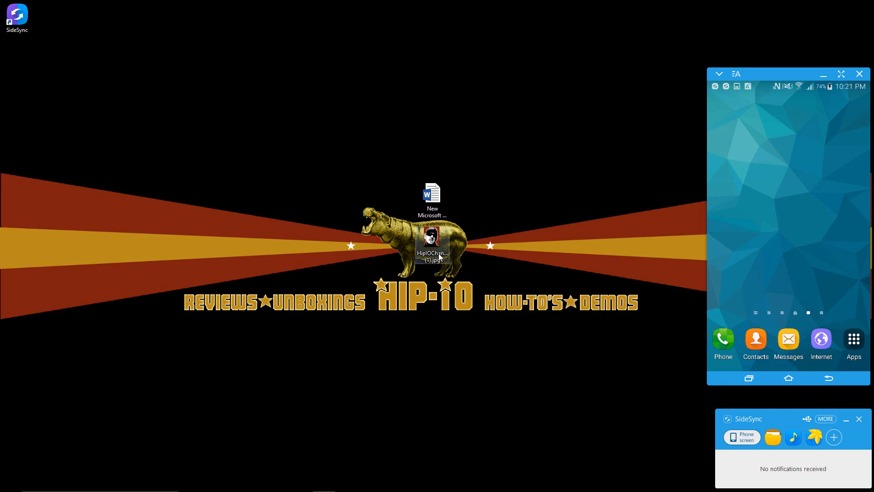
drag(432, 247, 544, 228)
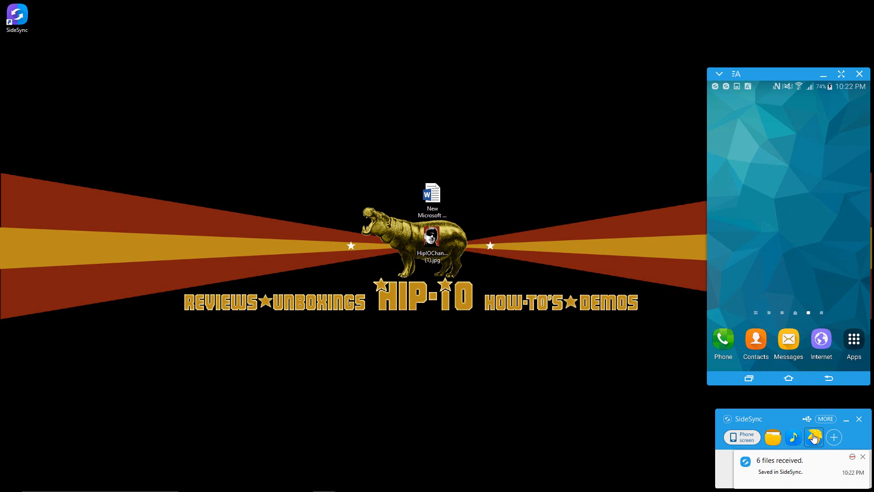
click(814, 437)
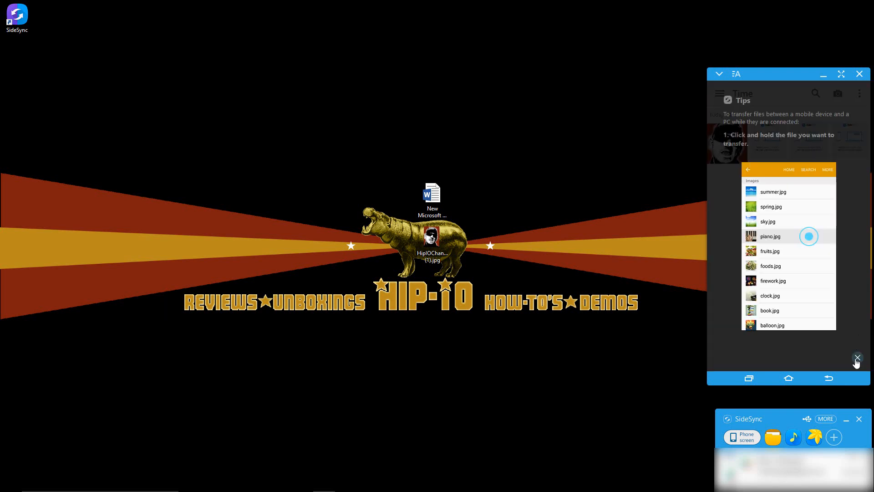
Dismiss the Gallery tips over the Today pictures and return to the home screen
click(857, 357)
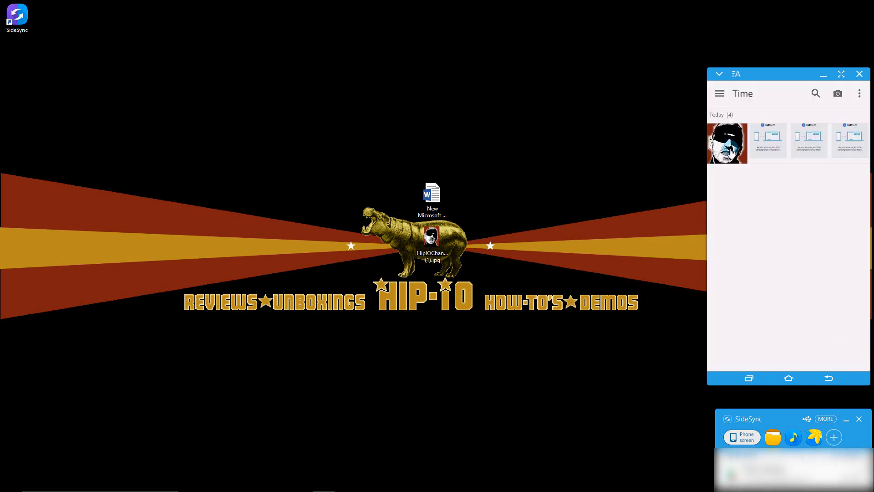
click(727, 143)
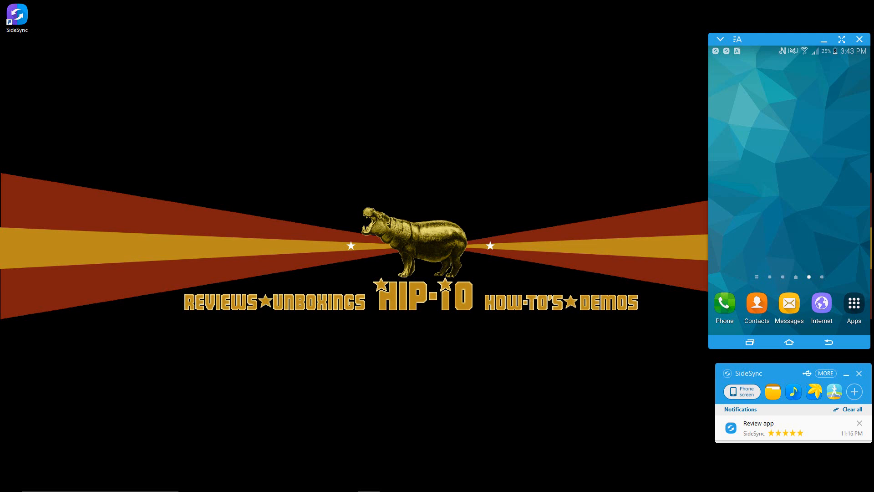
mouse_move(749, 374)
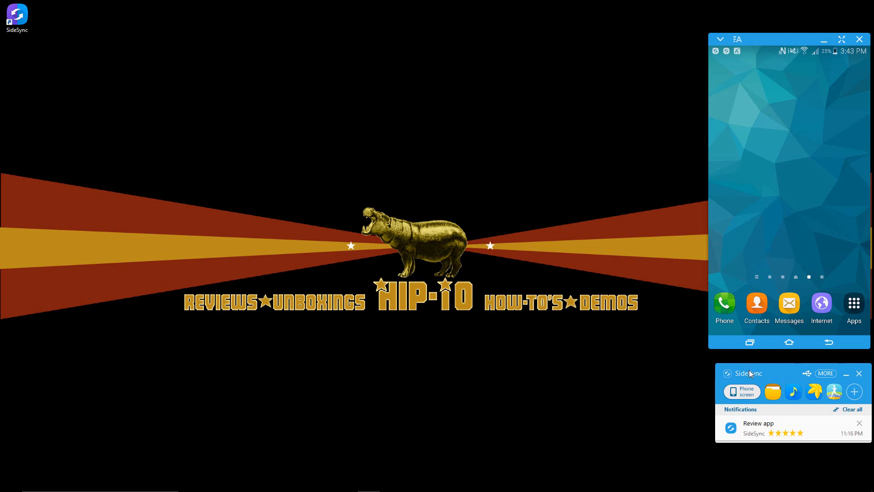
Drag HipIOChannelThumb (1).jpg from the phone's SideSync folder onto the PC desktop
click(773, 391)
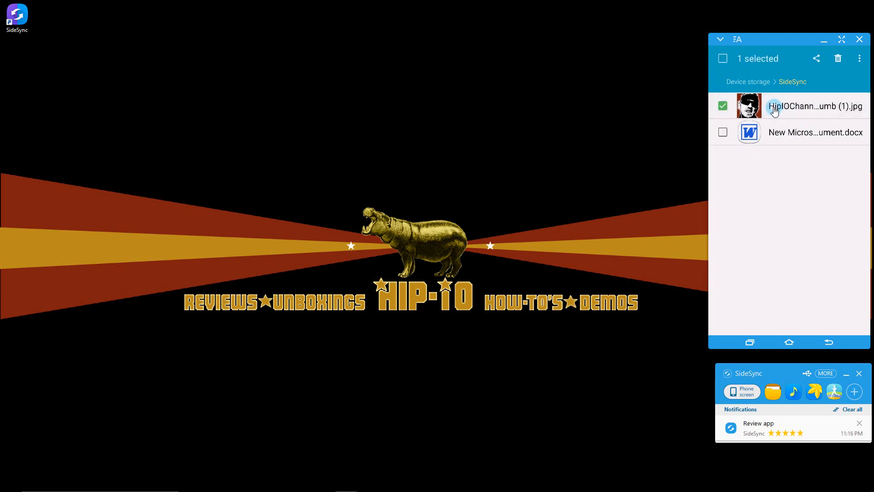
mouse_move(723, 137)
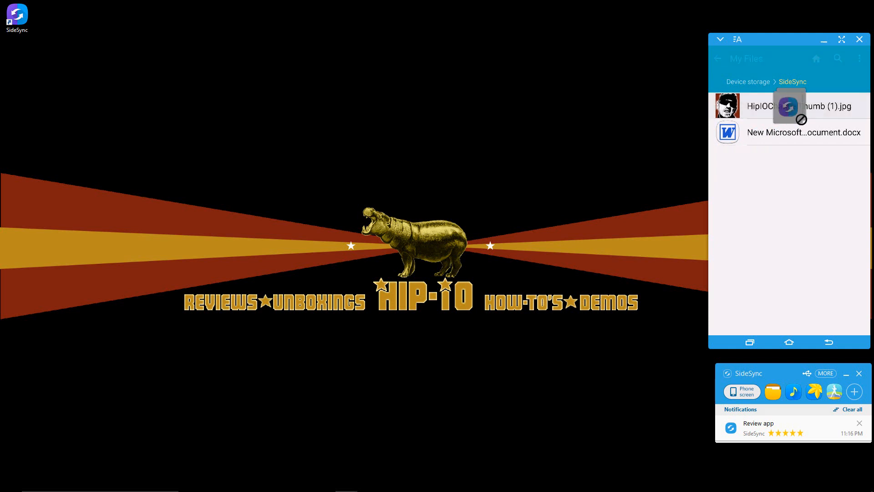
drag(788, 106, 480, 117)
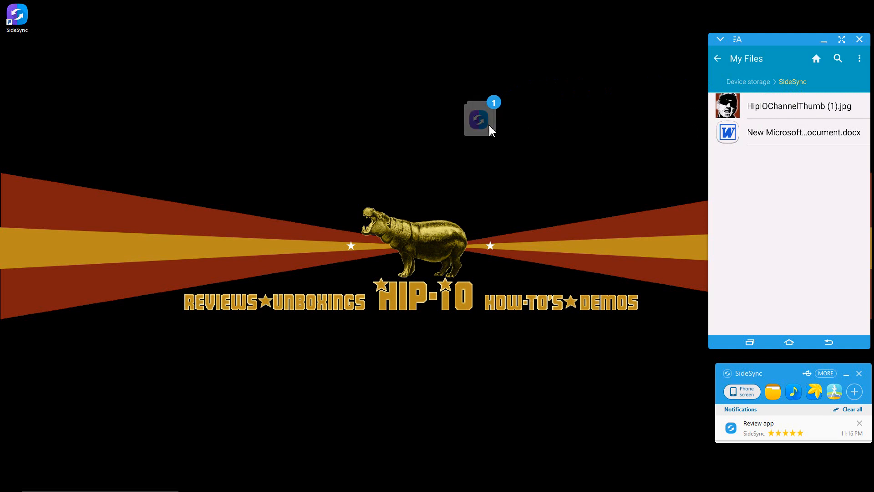
drag(727, 105, 16, 57)
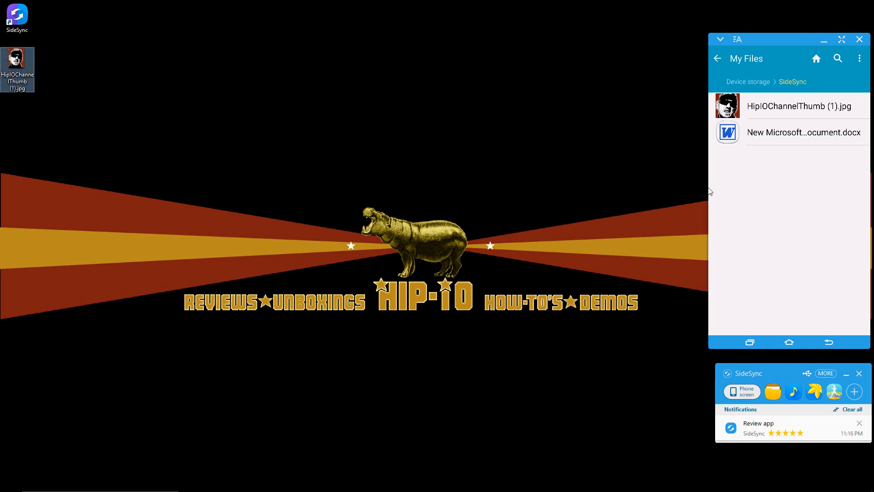
mouse_move(388, 172)
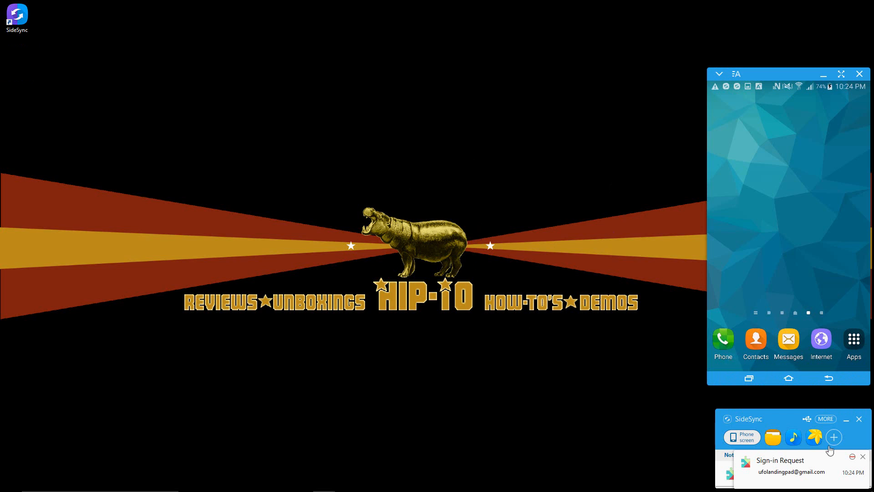
mouse_move(834, 437)
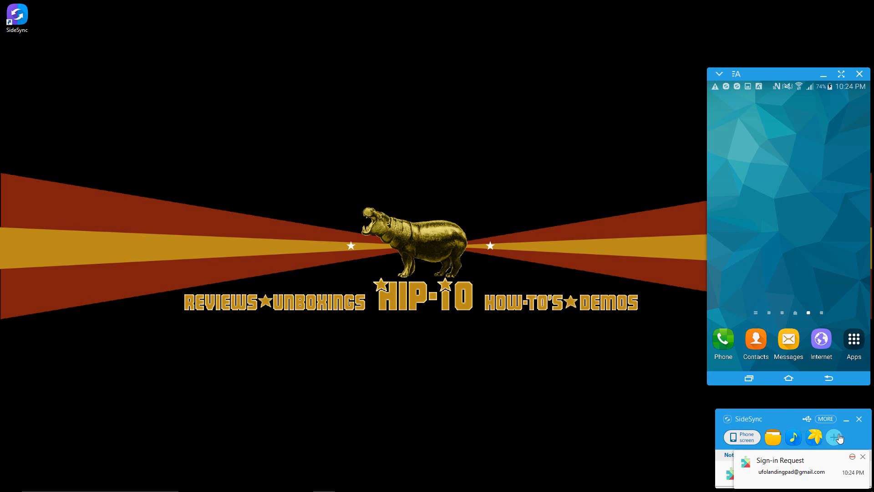
click(836, 437)
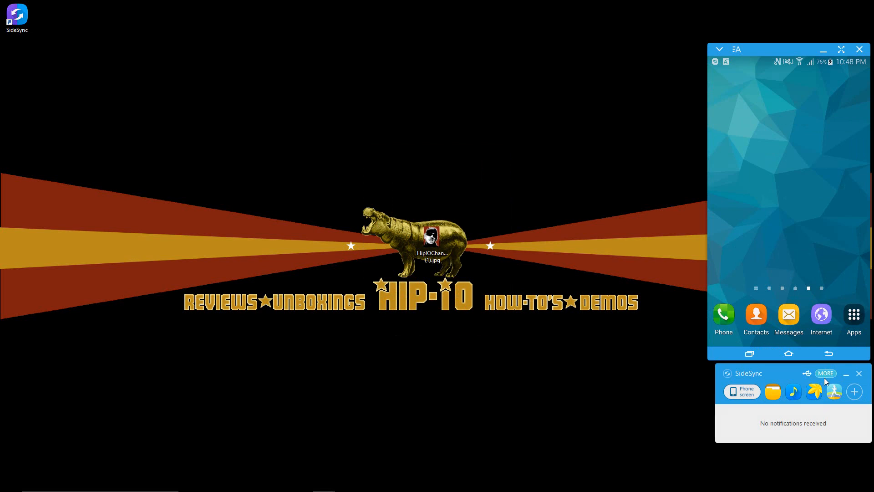
click(826, 374)
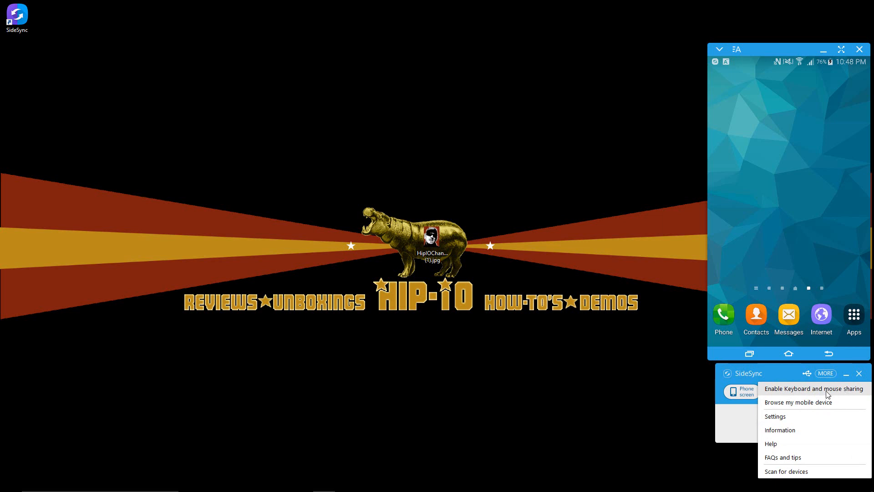
mouse_move(785, 397)
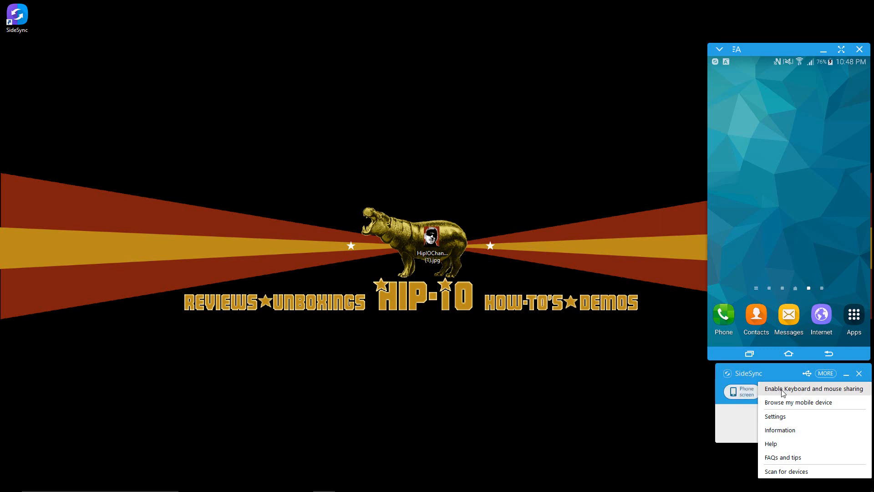
click(813, 389)
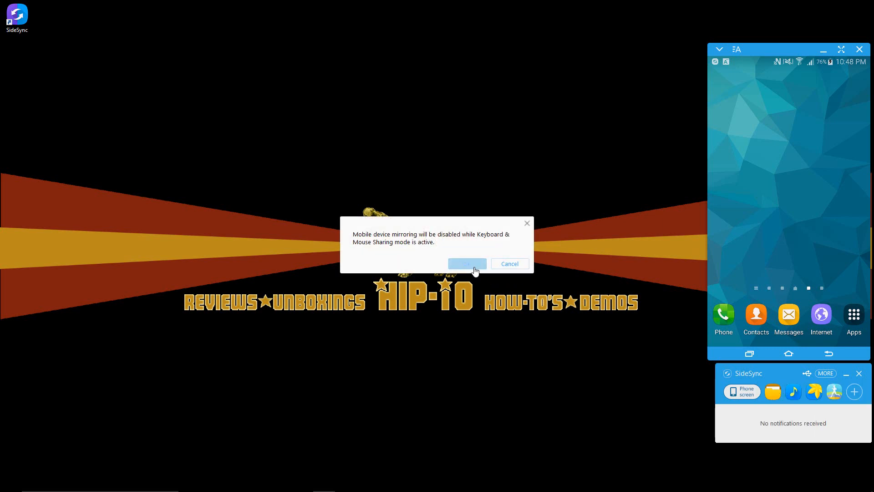
click(466, 264)
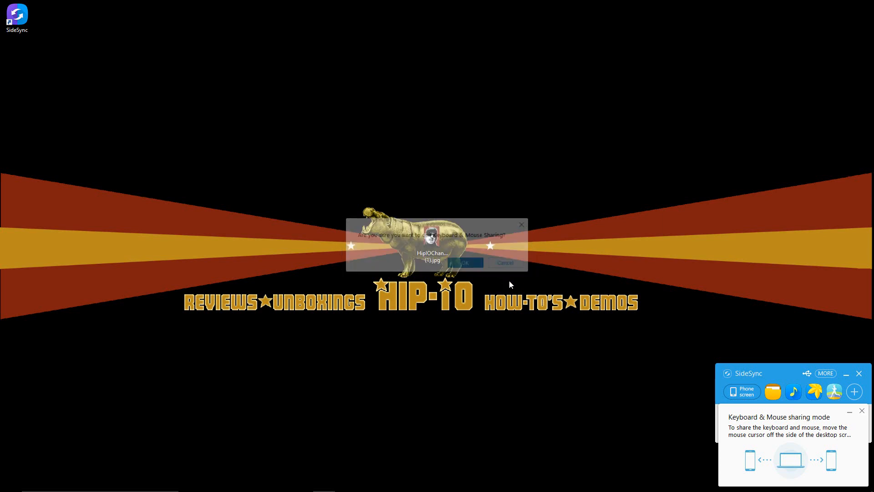
click(465, 262)
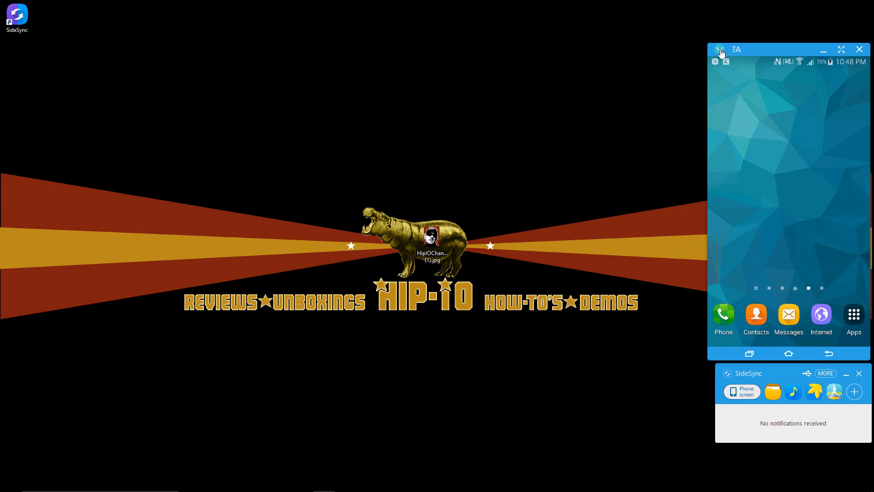
Rotate the phone mirror to landscape and back to portrait from its options menu
click(720, 49)
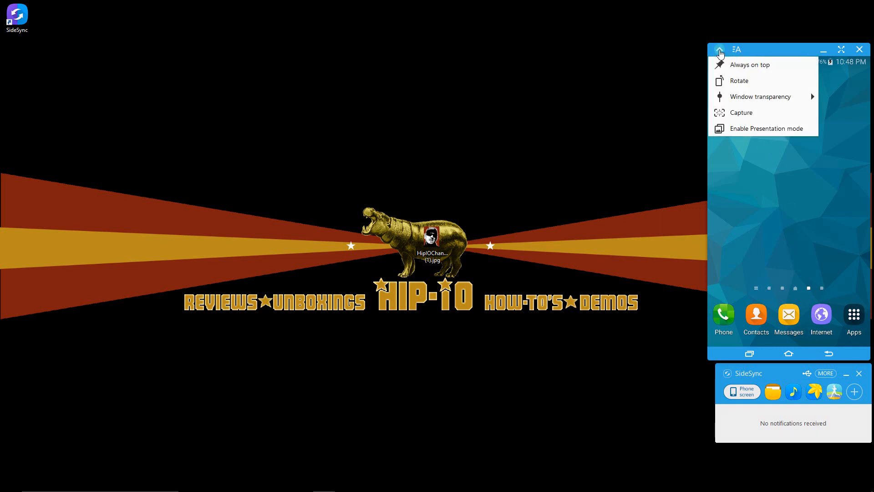
mouse_move(759, 65)
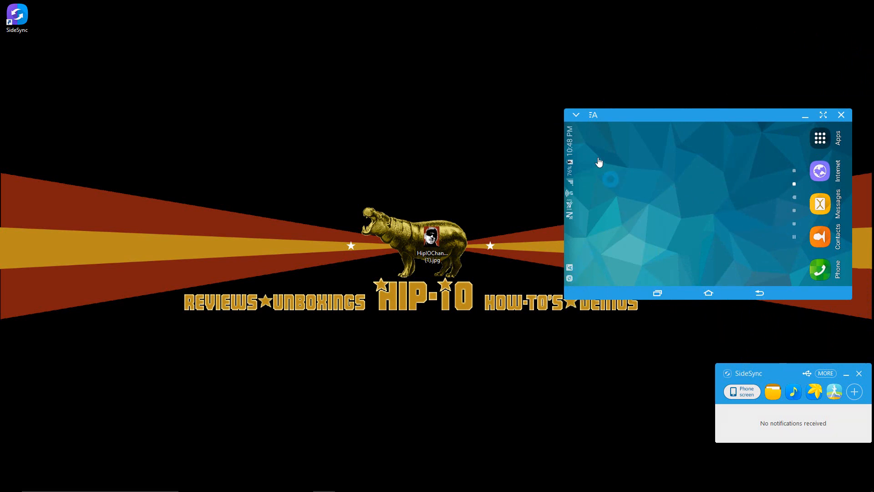
click(593, 115)
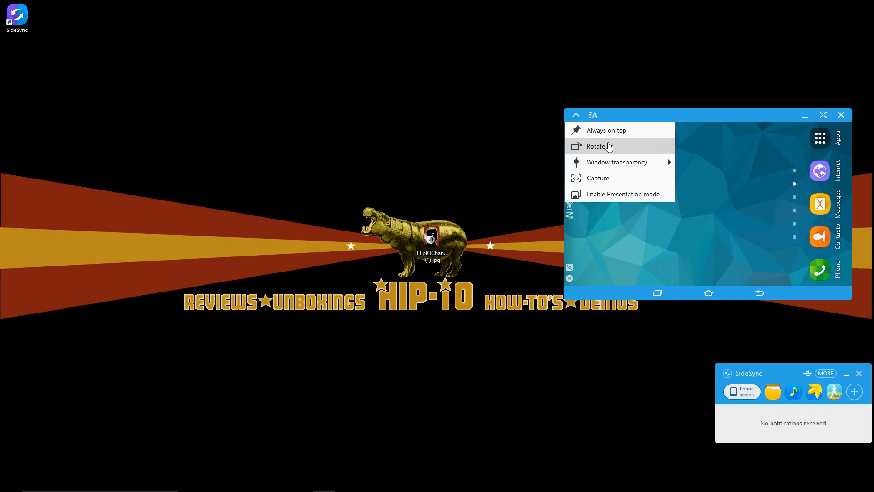
click(597, 145)
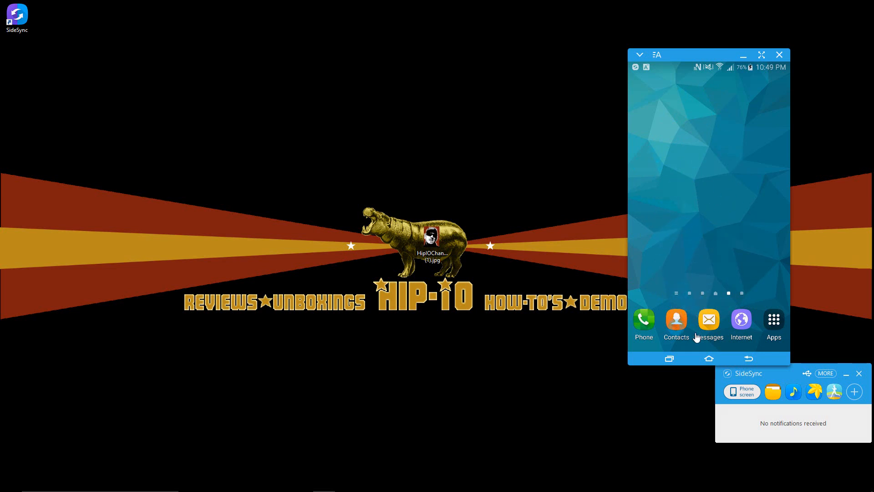
Show Messages on the phone in a landscape mirror and start a new text message
click(709, 324)
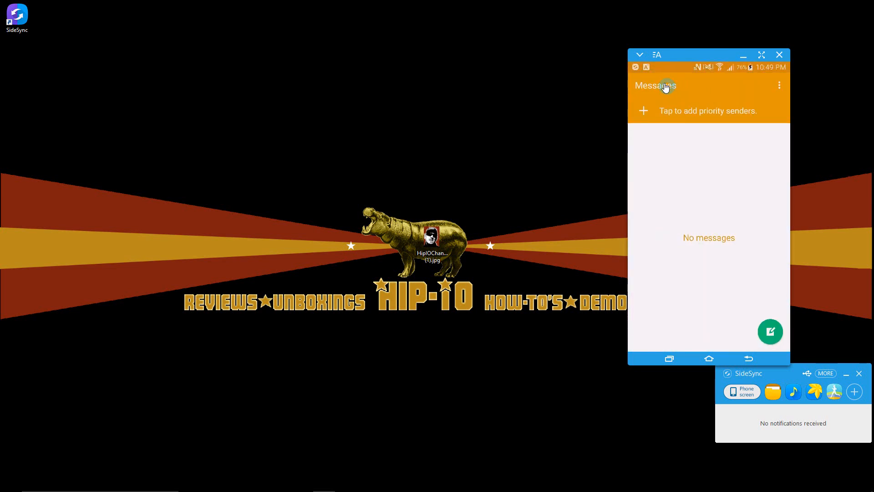
click(639, 55)
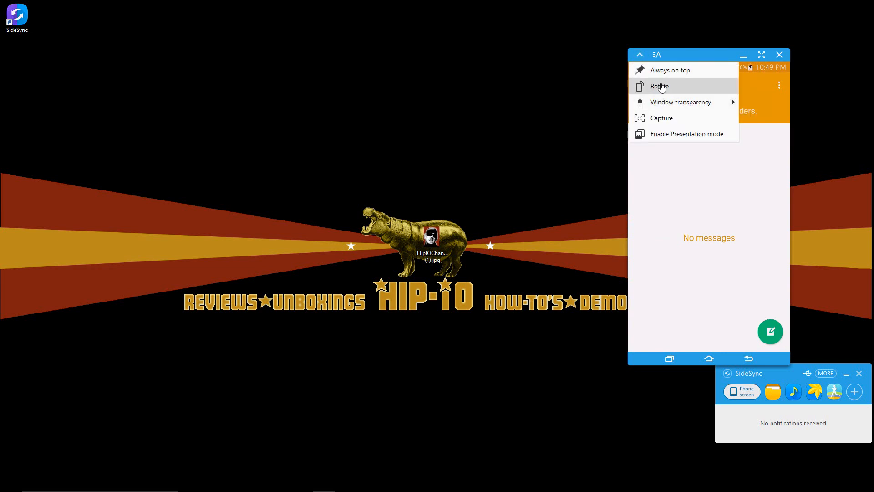
click(660, 87)
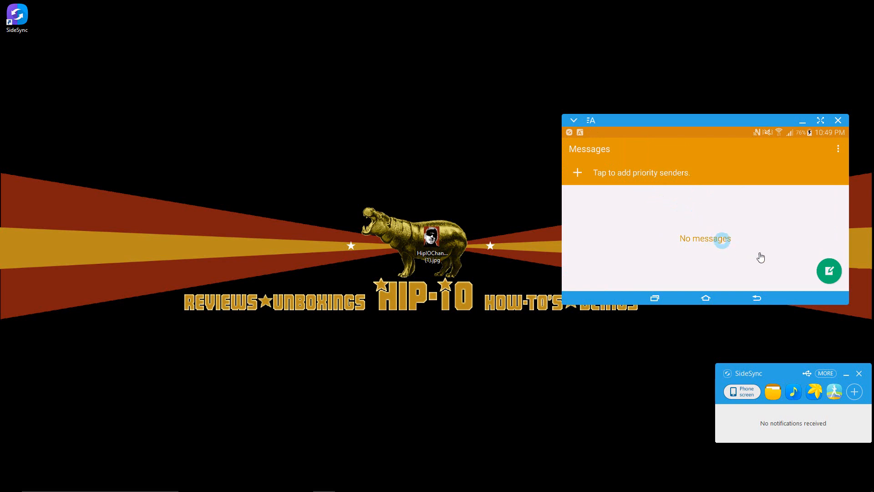
click(829, 270)
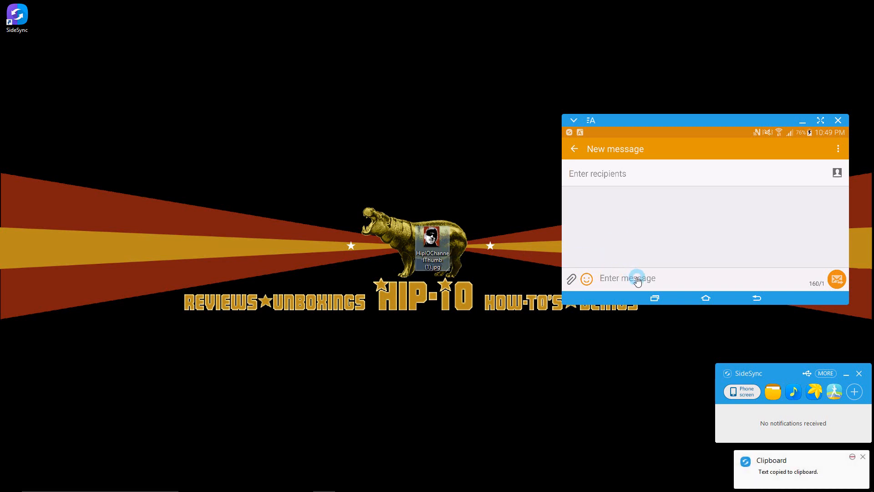
Paste 'HipIOChannelThumb (1)' into the new message and rotate the mirror back to portrait
click(627, 279)
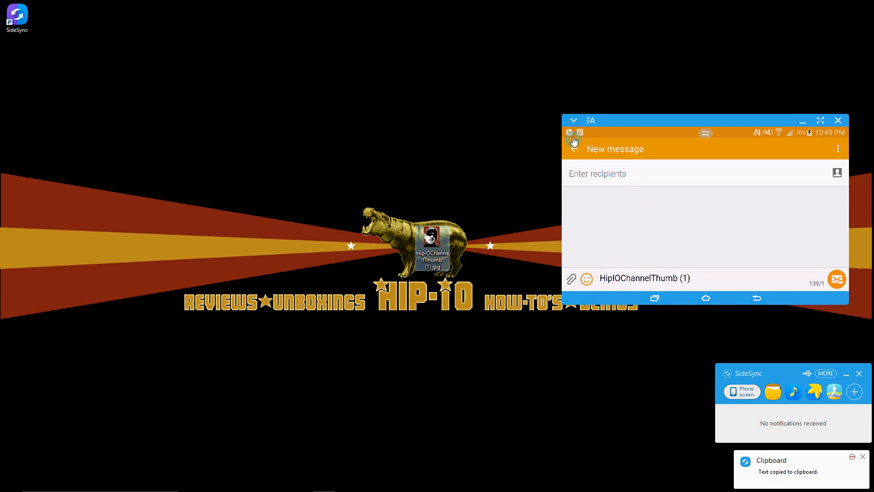
click(573, 120)
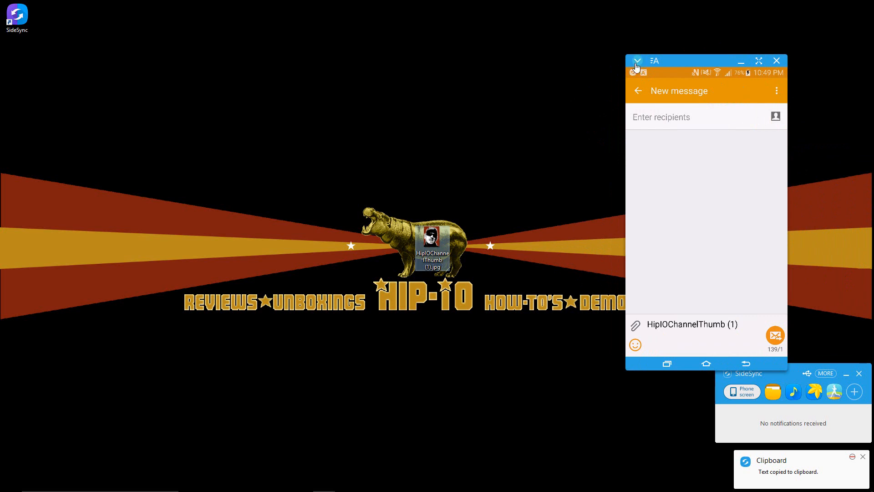
Capture the mirrored phone screen and view the saved screenshot from the desktop
click(637, 60)
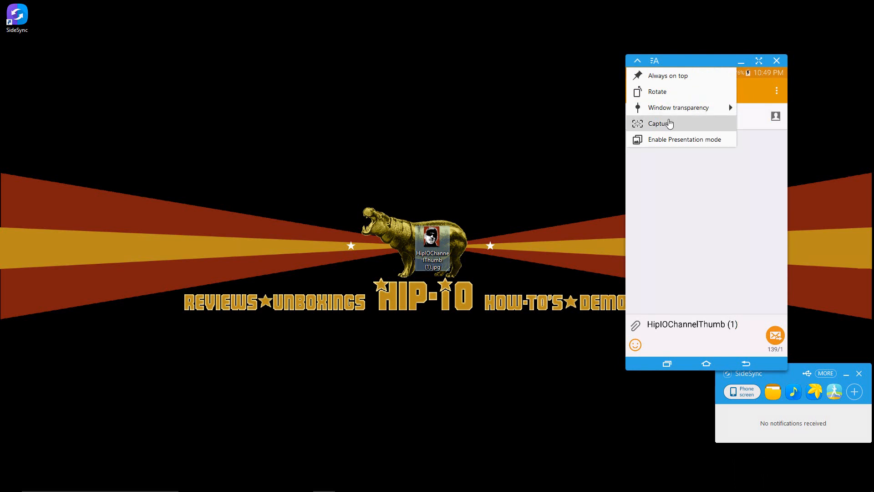
mouse_move(665, 127)
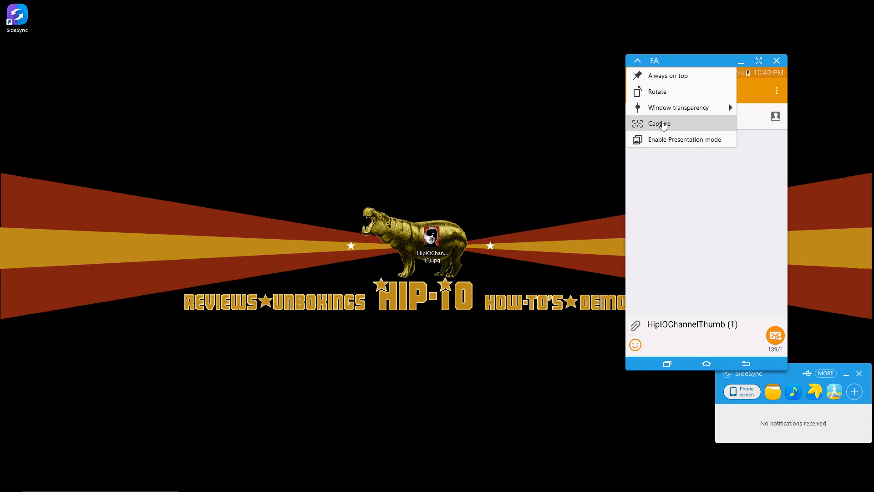
mouse_move(659, 123)
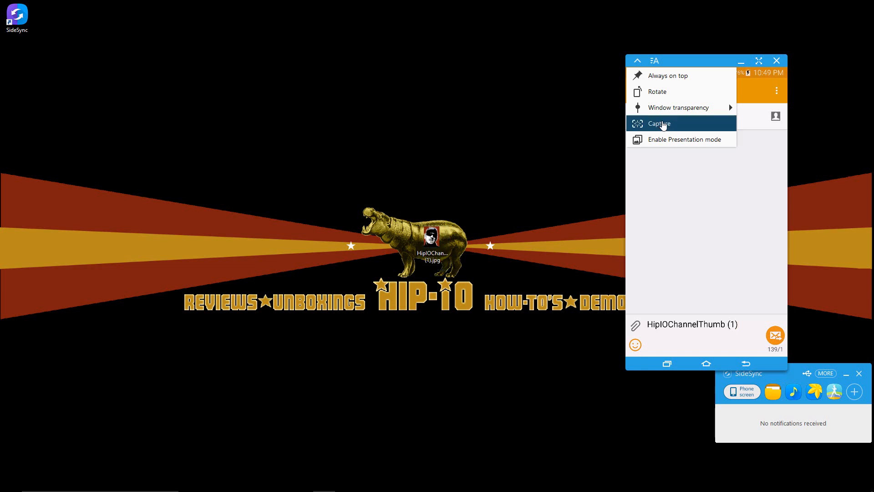
click(659, 123)
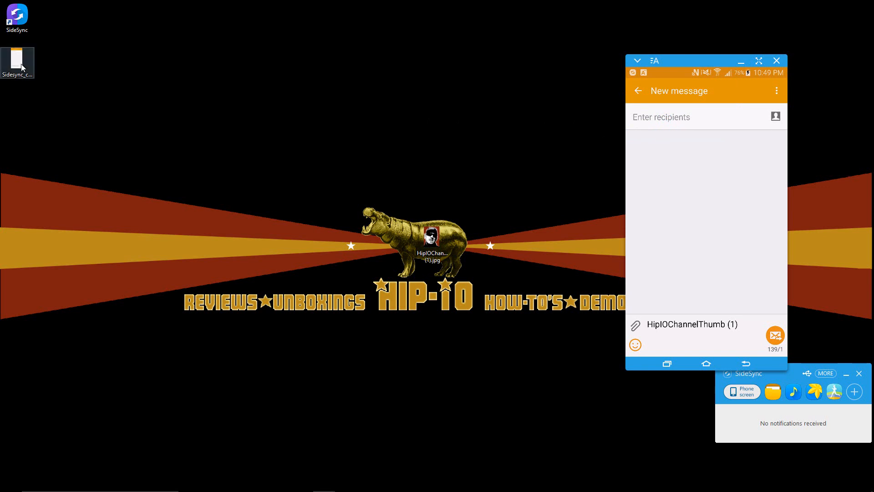
double_click(18, 58)
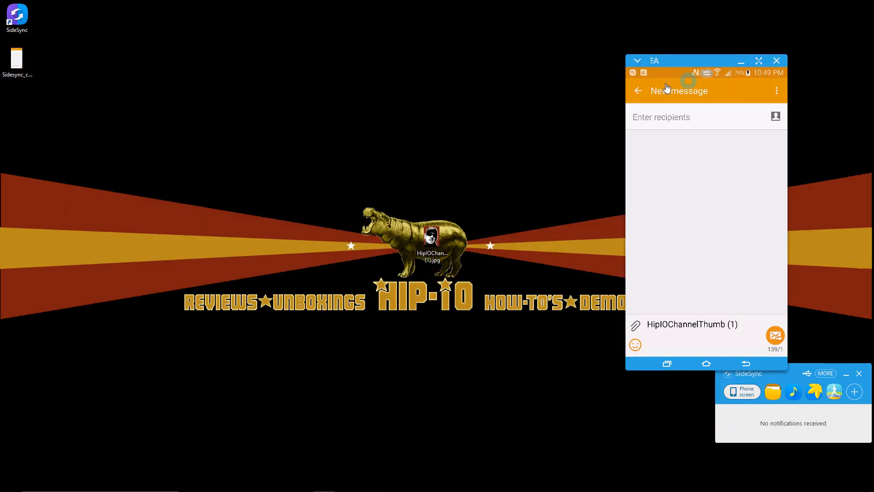
Enable Presentation mode and bring up the phone's on-screen keyboard in the new message
click(638, 61)
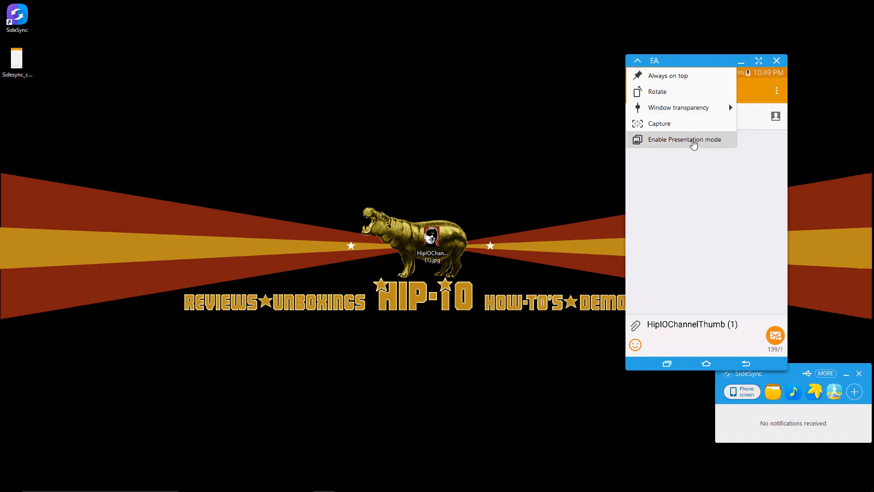
click(685, 139)
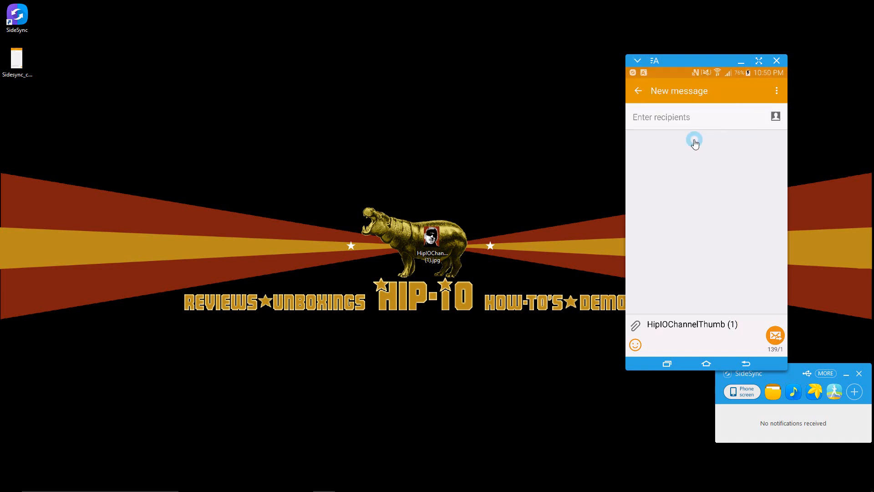
click(694, 143)
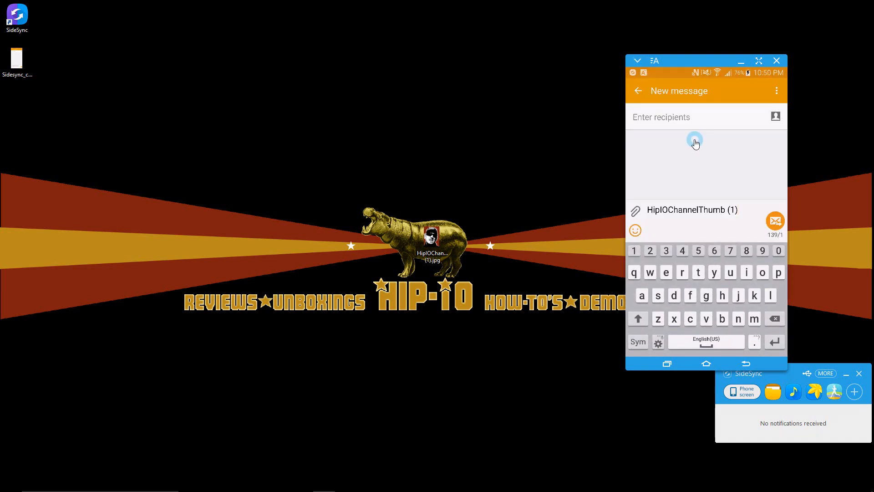